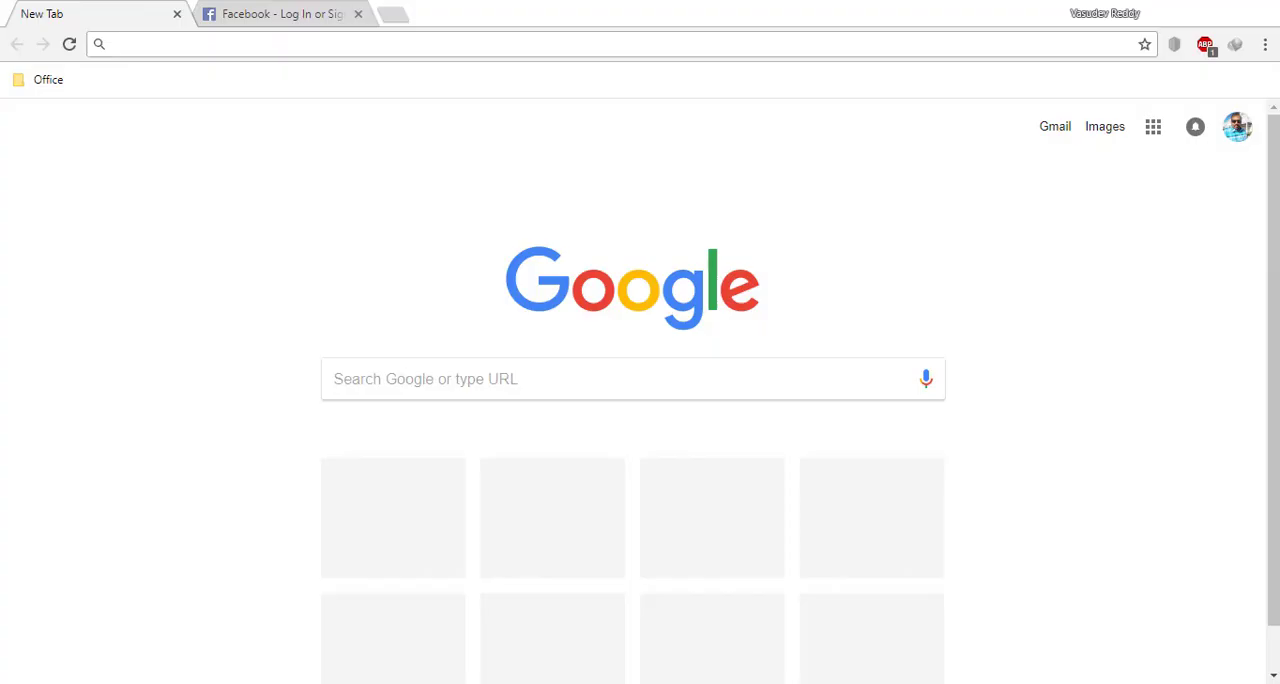
Enter 'chrome web store' in the address bar to reach the store
{"action": "left_click", "coordinate": [400, 43]}
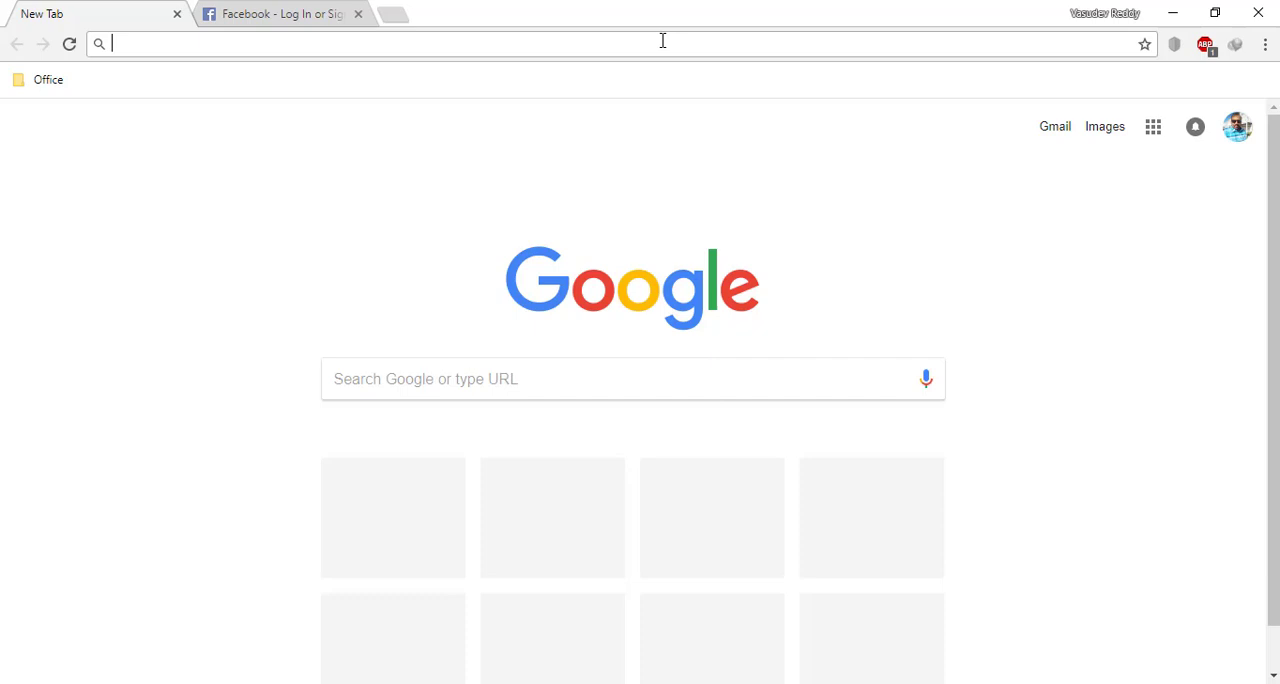
{"action": "type", "text": "chrome web store"}
{"action": "type", "text": "ranorex se"}
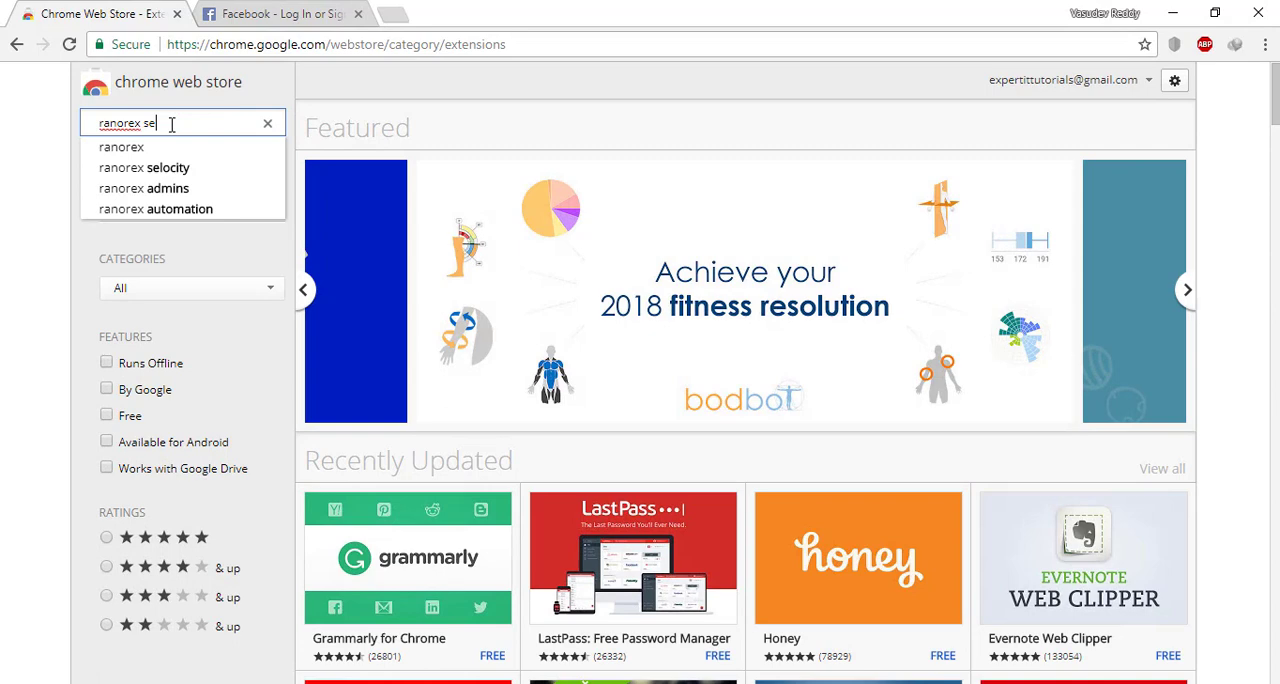
Add the Ranorex Selocity extension to Chrome and switch to the Facebook tab
{"action": "left_click", "coordinate": [144, 167]}
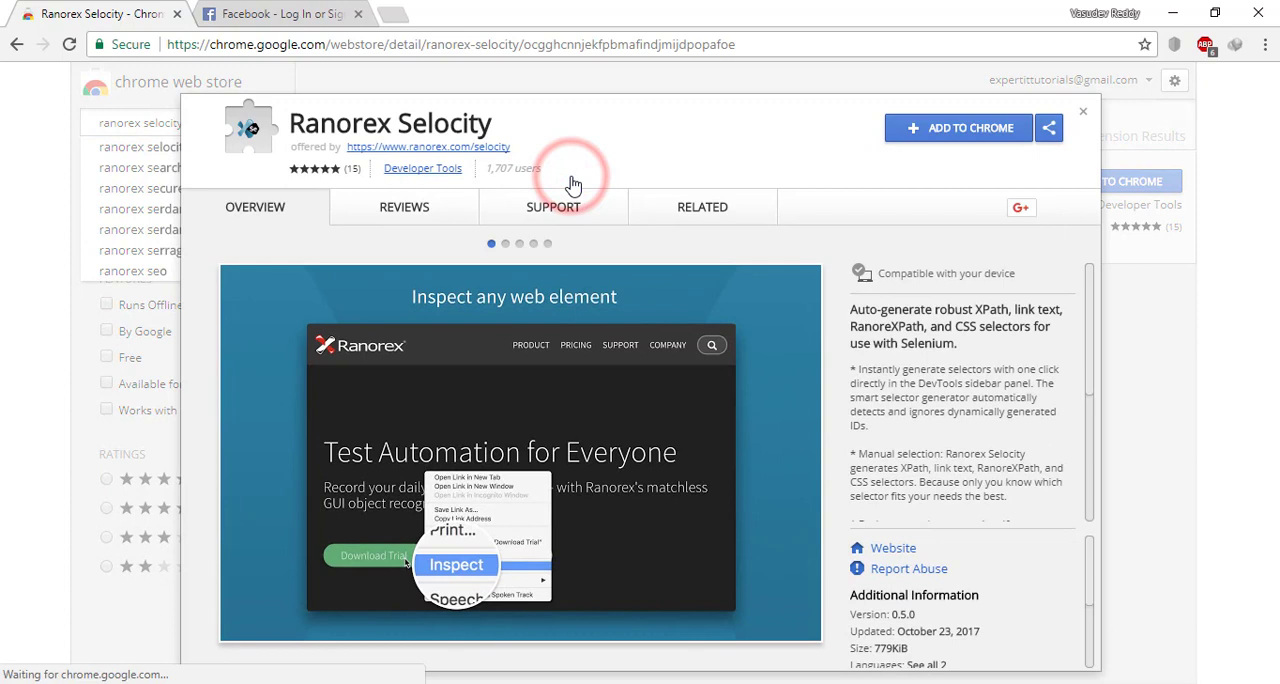
{"action": "left_click", "coordinate": [956, 128]}
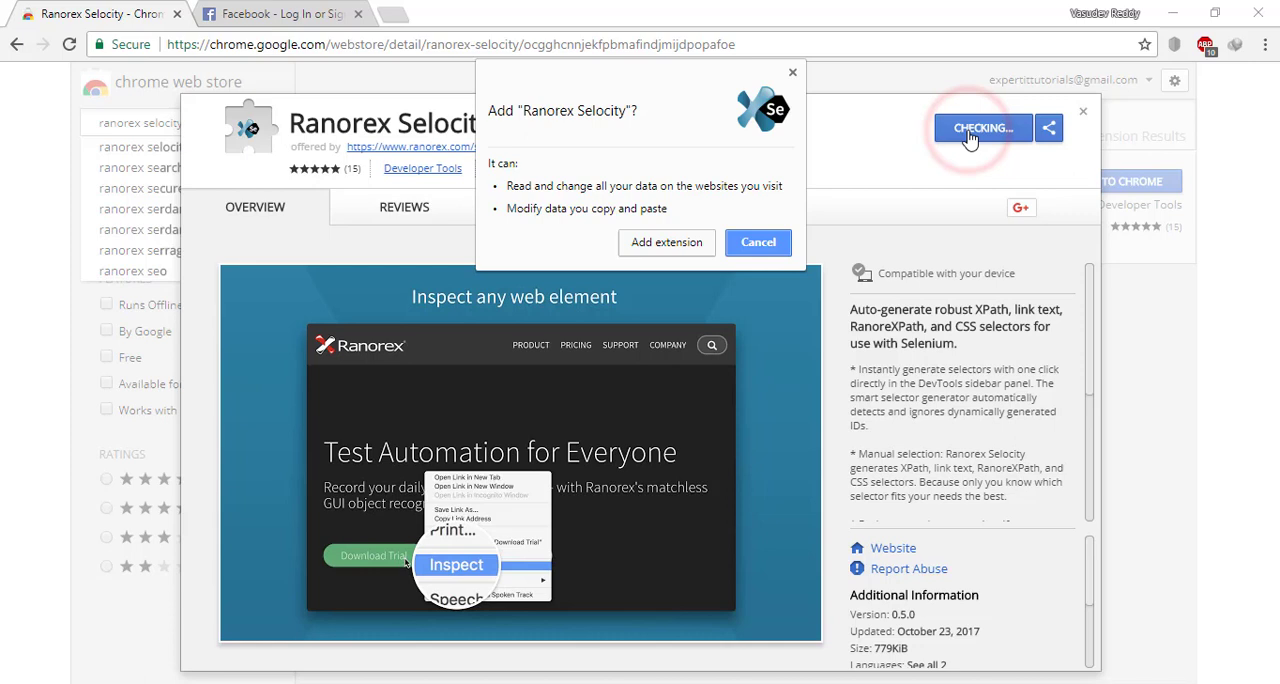
{"action": "left_click", "coordinate": [666, 242]}
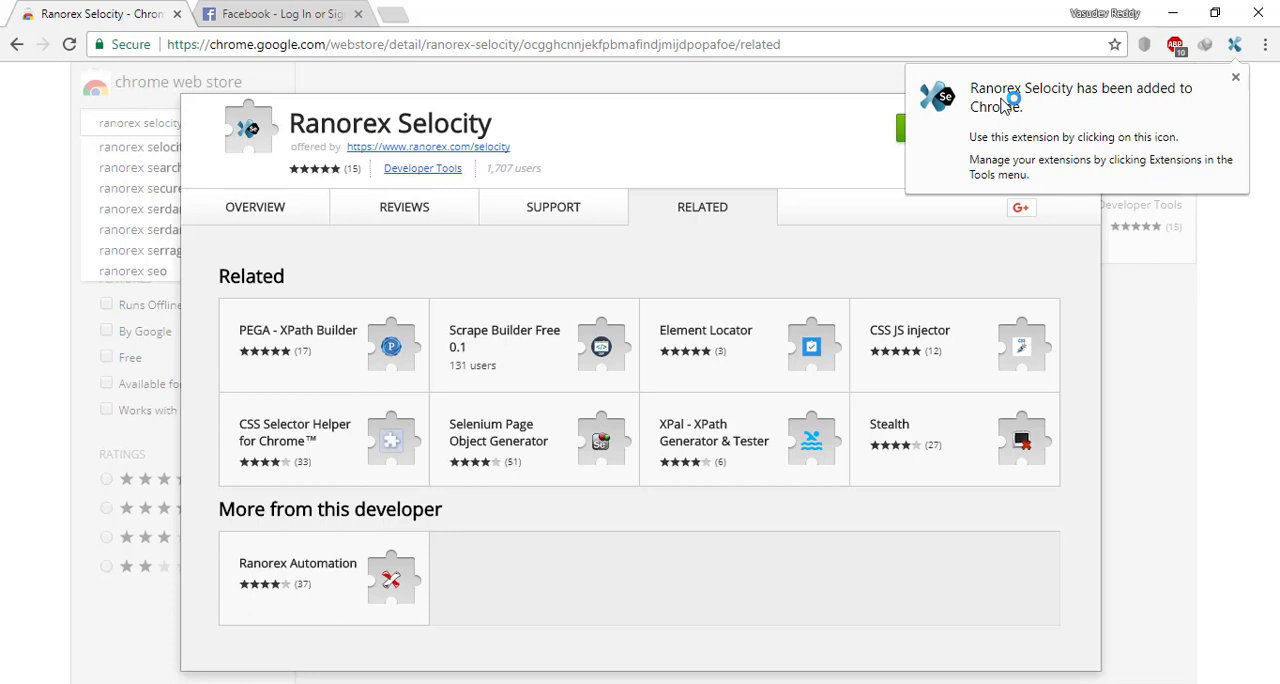
{"action": "left_click", "coordinate": [278, 13]}
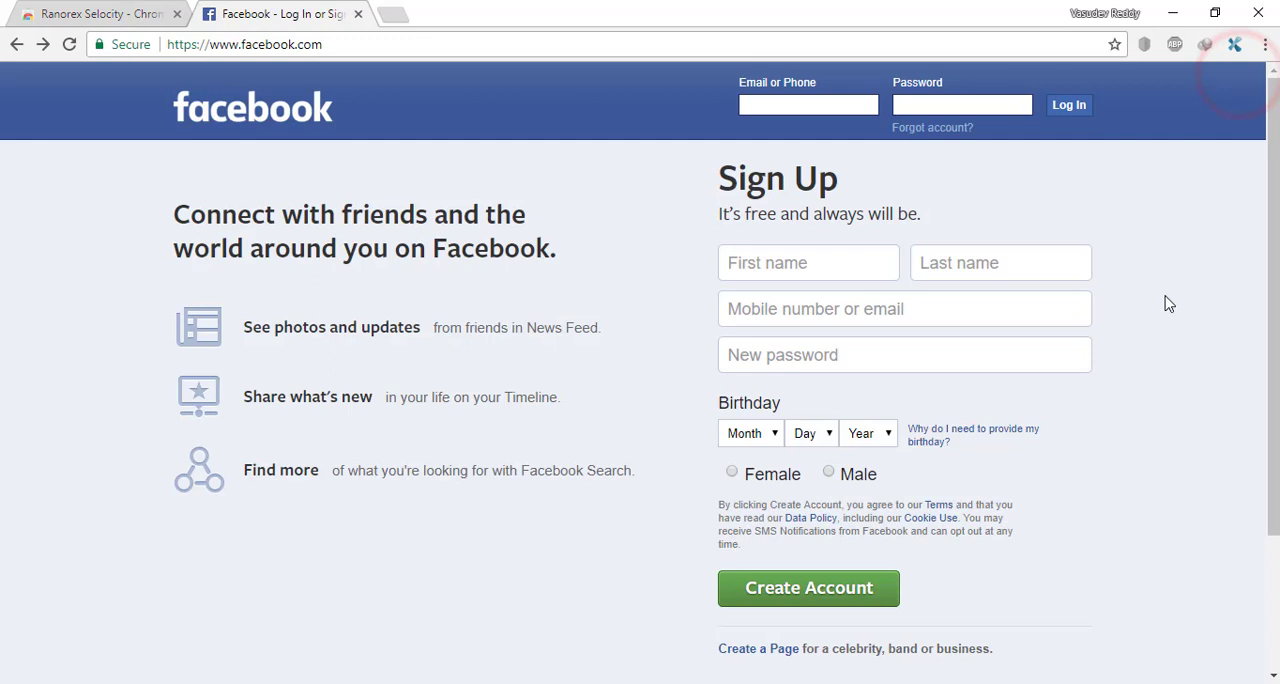
Open DevTools with F12 and select the Ranorex Selocity sidebar tab
{"action": "key", "text": "F12"}
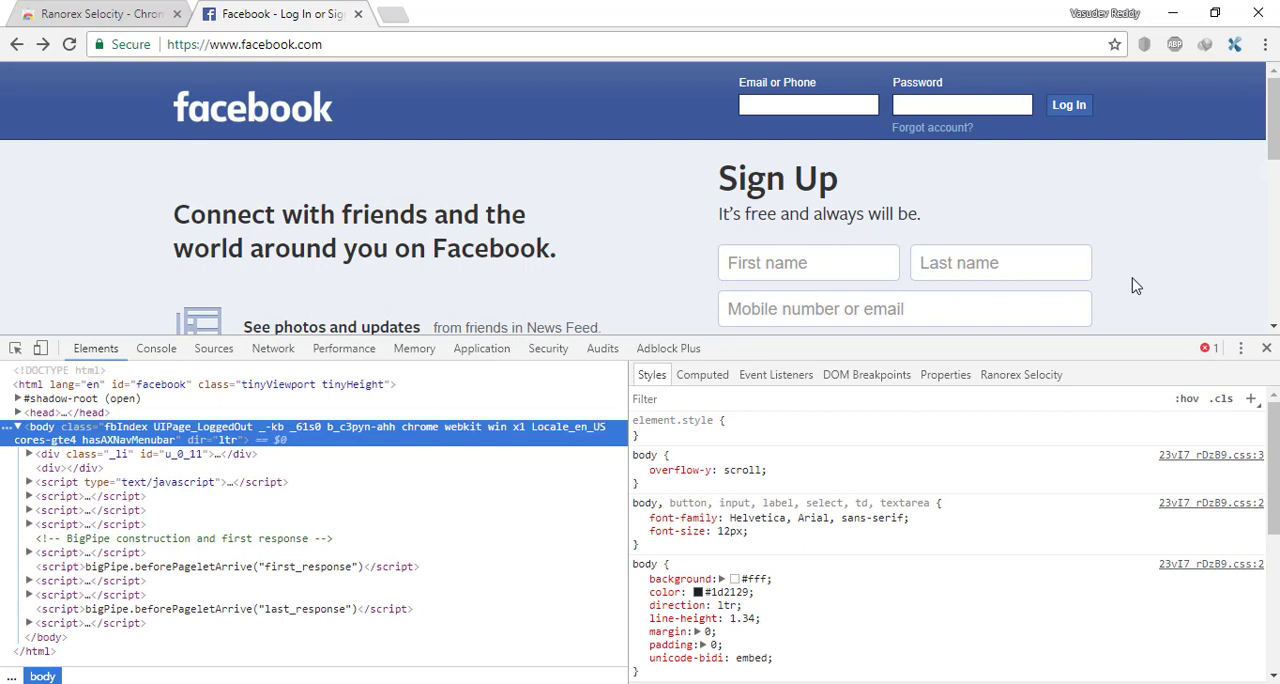
{"action": "mouse_move", "coordinate": [987, 393]}
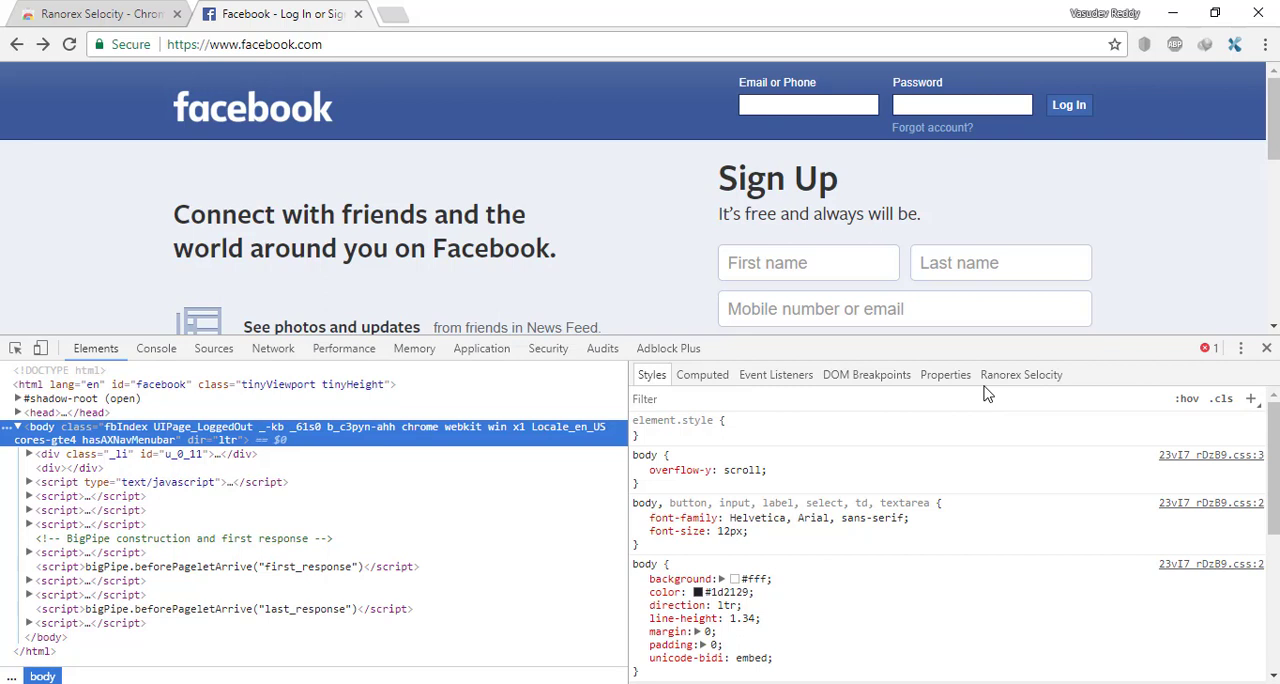
{"action": "left_click", "coordinate": [1020, 374]}
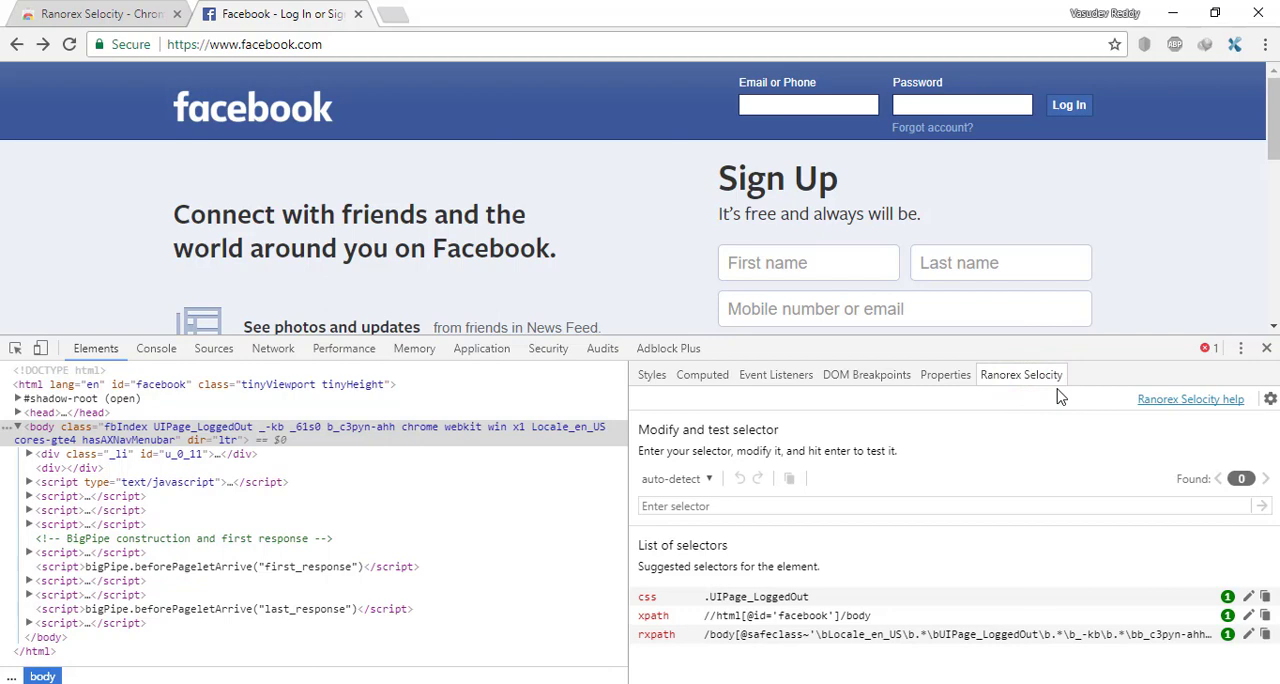
Inspect the Email or Phone field and switch the selector test to XPath
{"action": "left_click", "coordinate": [808, 105]}
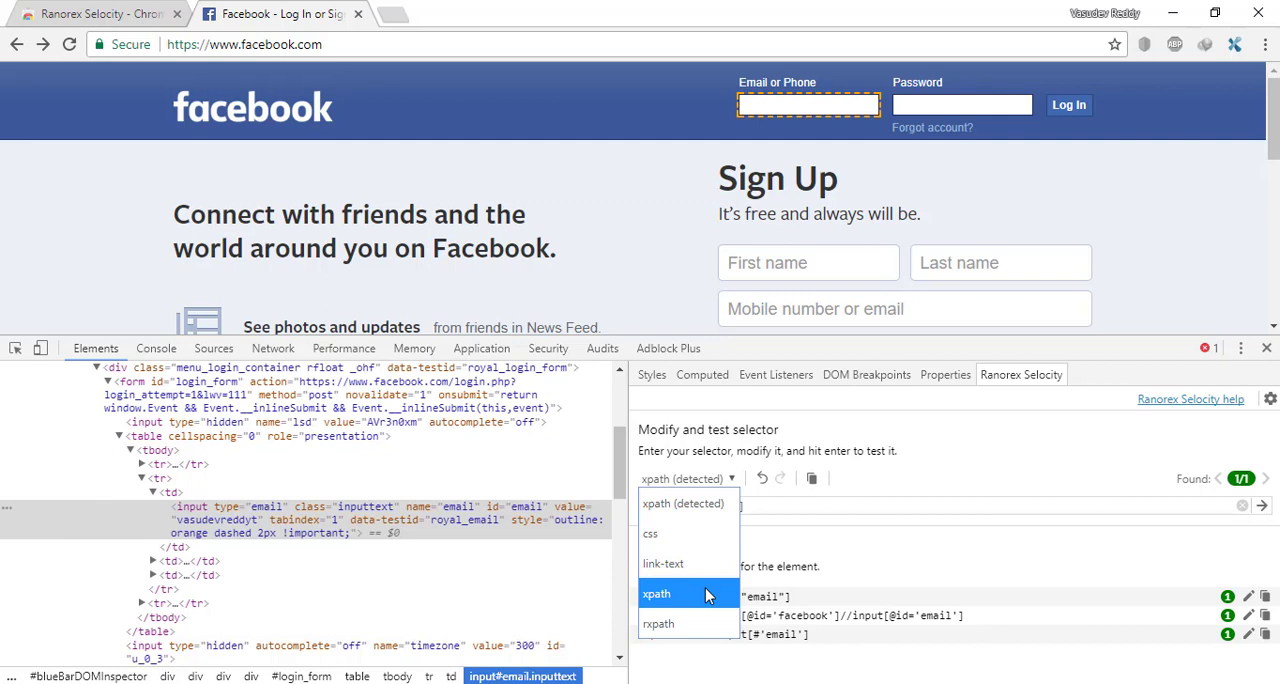
{"action": "left_click", "coordinate": [657, 593]}
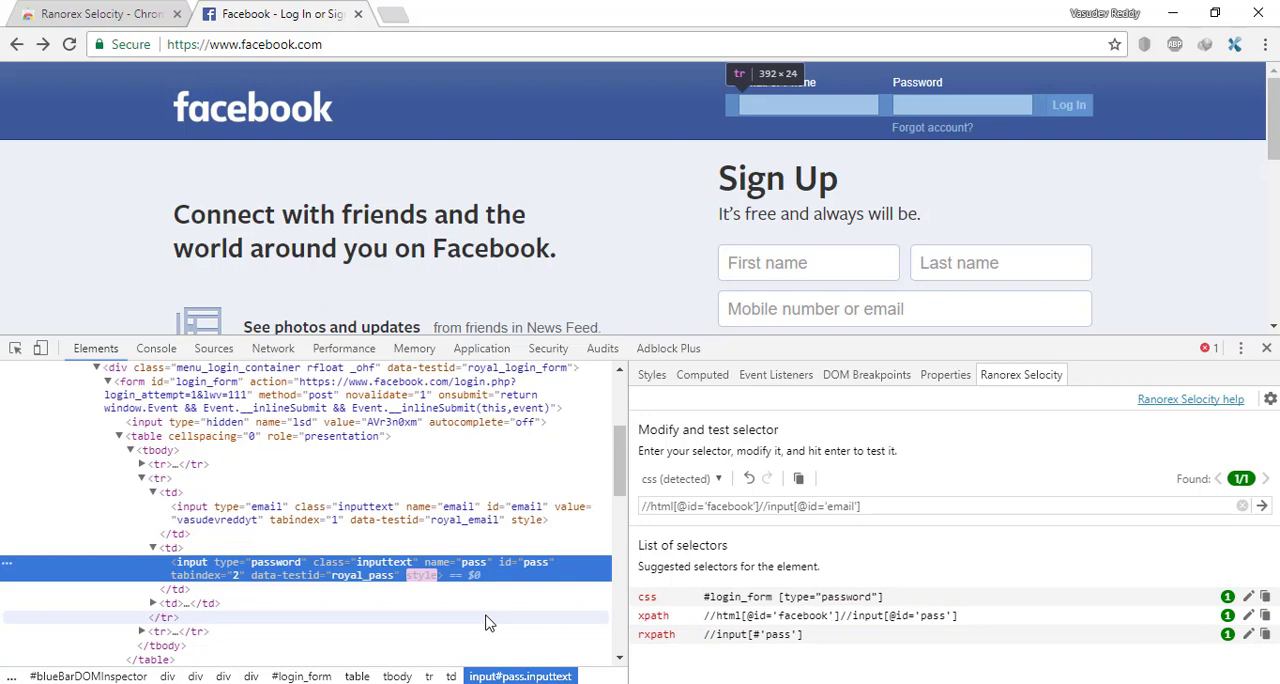
Copy and test the #login_form [type="password"] selector, then open Selocity settings
{"action": "right_click", "coordinate": [808, 104]}
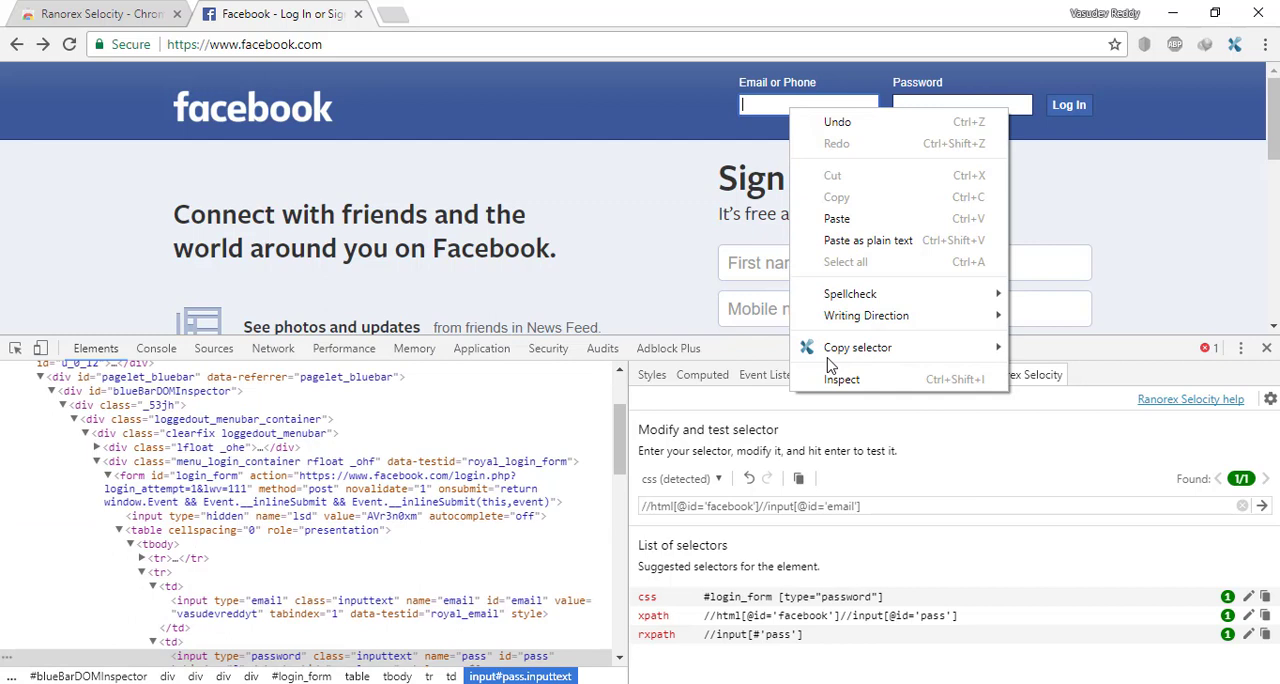
{"action": "left_click", "coordinate": [1059, 386]}
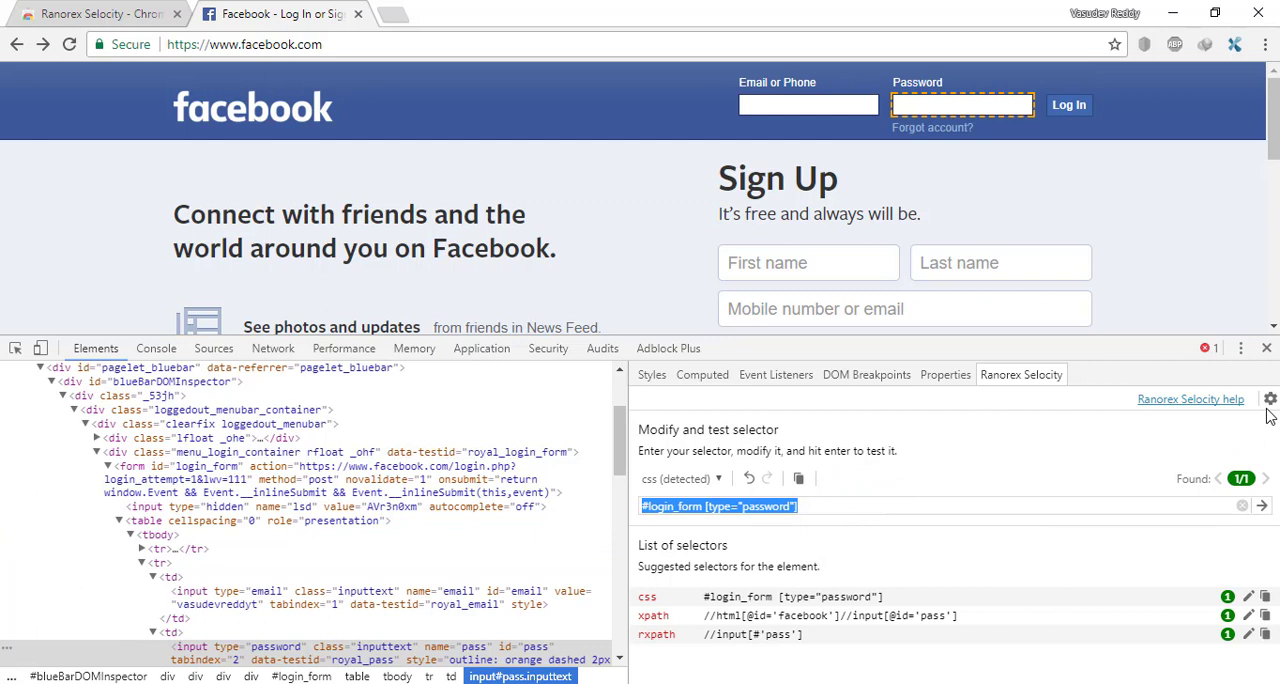
{"action": "left_click", "coordinate": [1268, 399]}
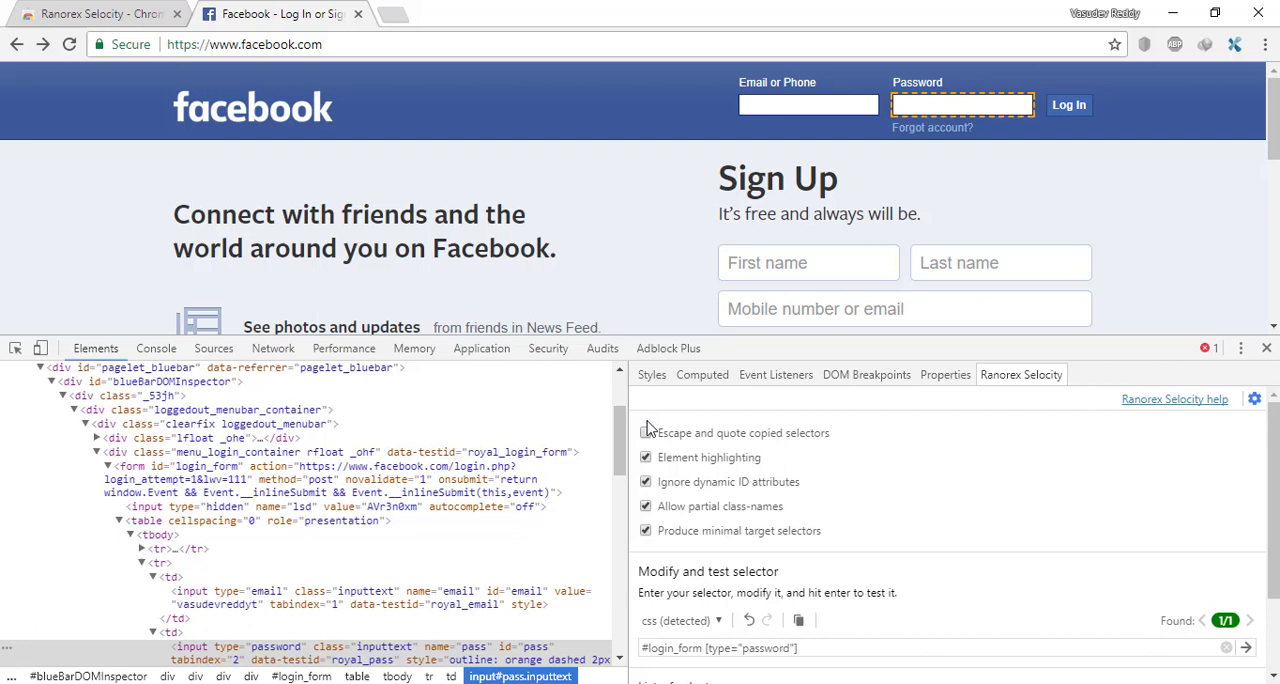